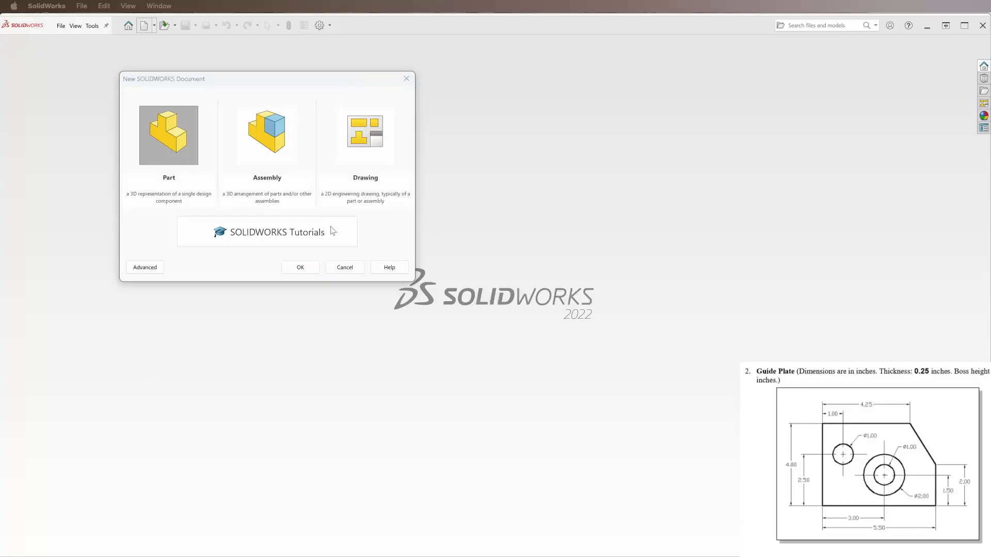
mouse_move(303, 179)
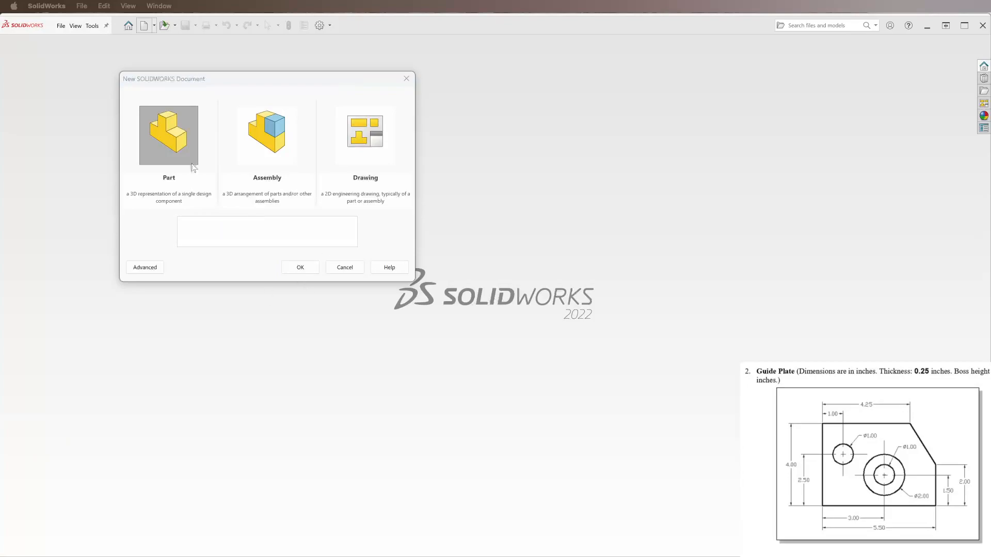
Create a new blank part document from the New SOLIDWORKS Document dialog
click(299, 267)
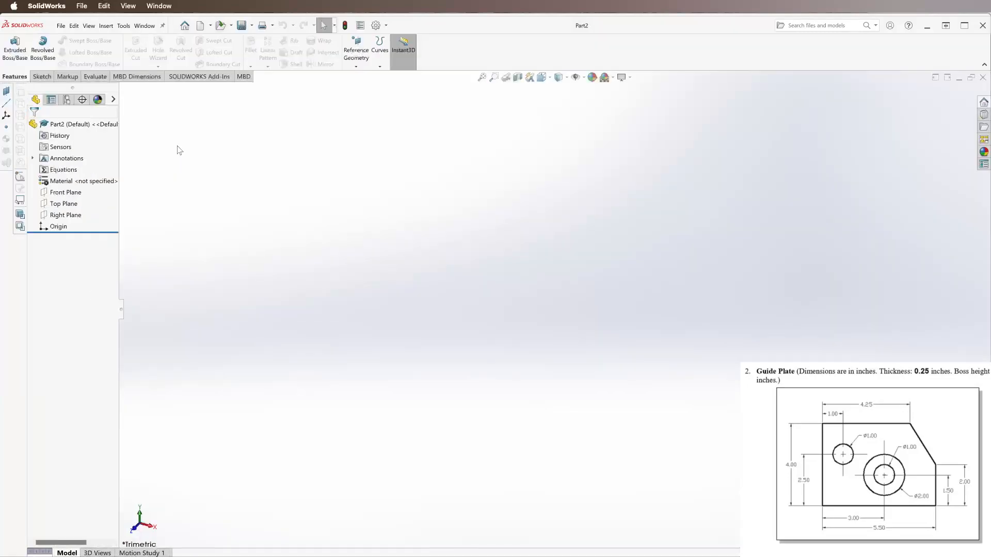
mouse_move(801, 205)
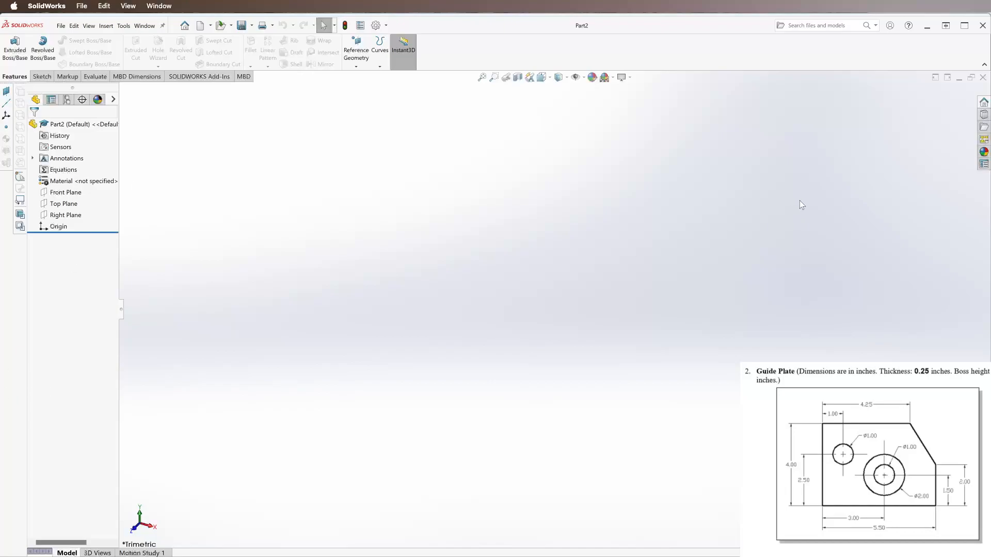
mouse_move(854, 279)
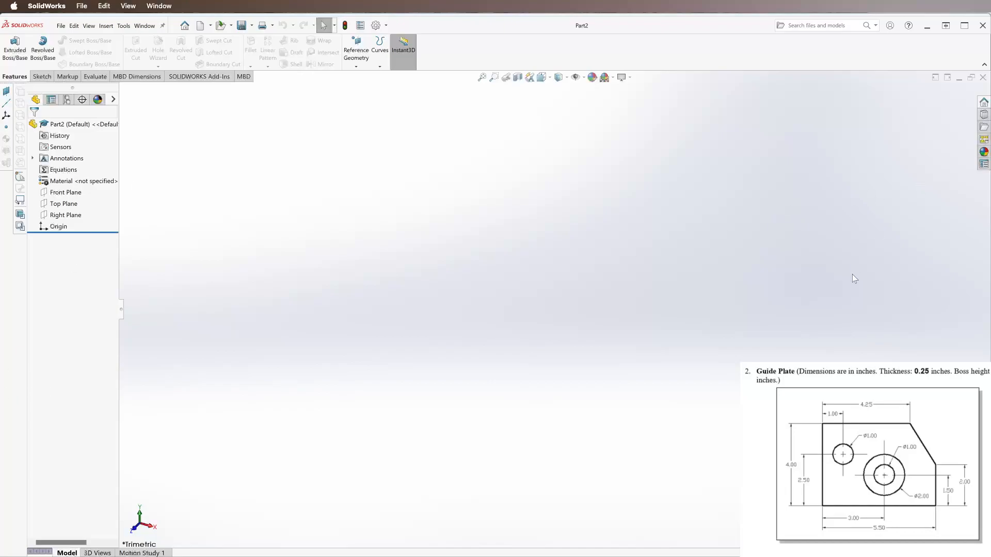
mouse_move(703, 265)
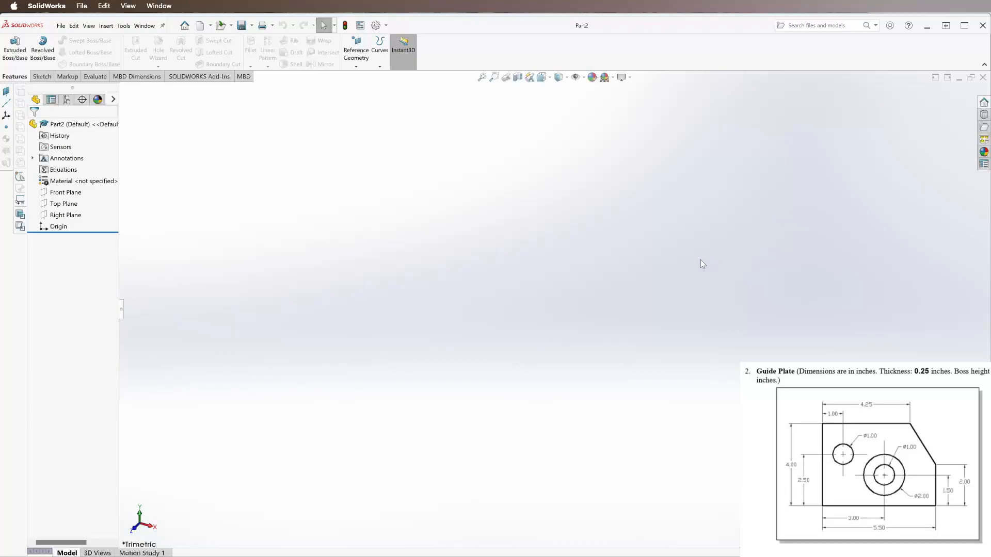
Sketch a corner rectangle from the origin on Top Plane, dimensioned 5.50 by 4.00
click(41, 76)
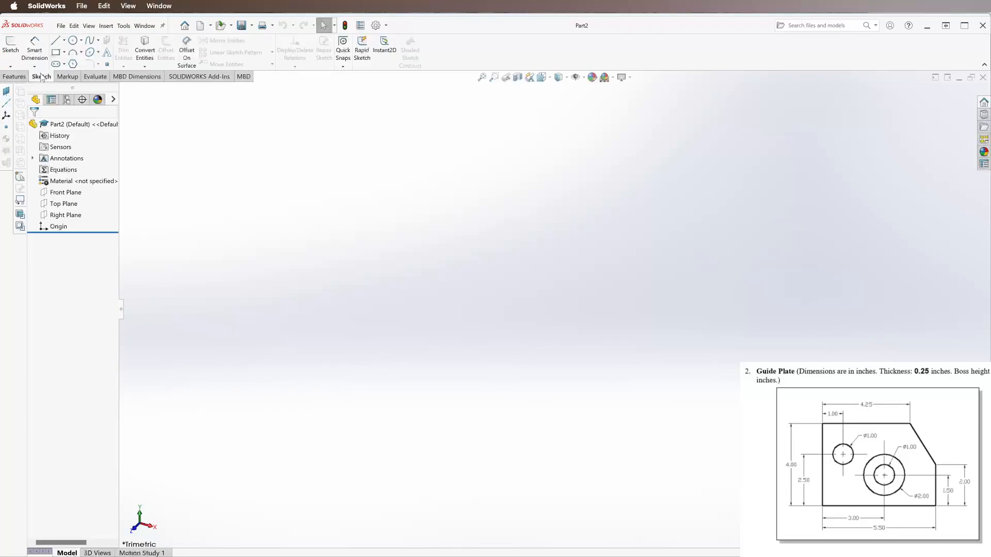
click(10, 49)
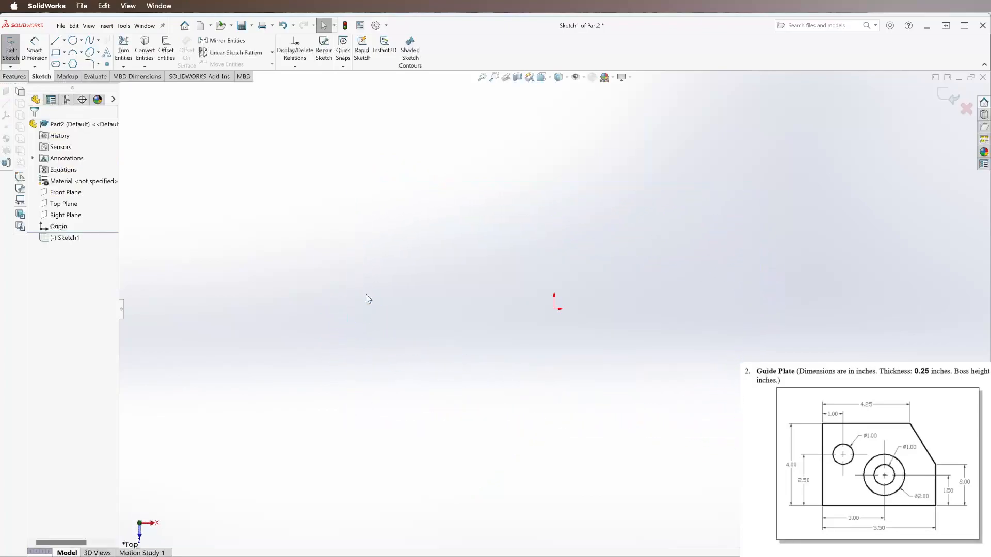
click(57, 40)
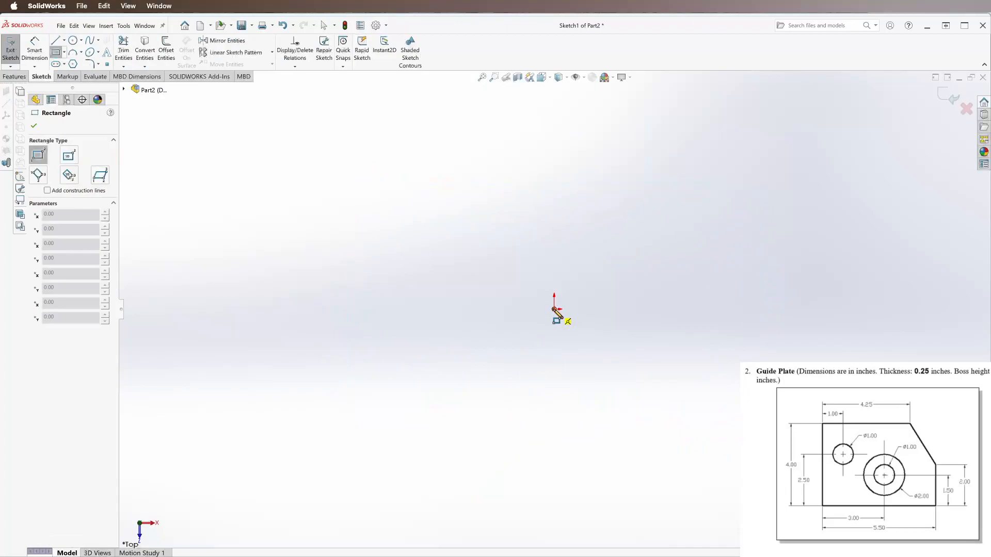
drag(554, 314, 817, 143)
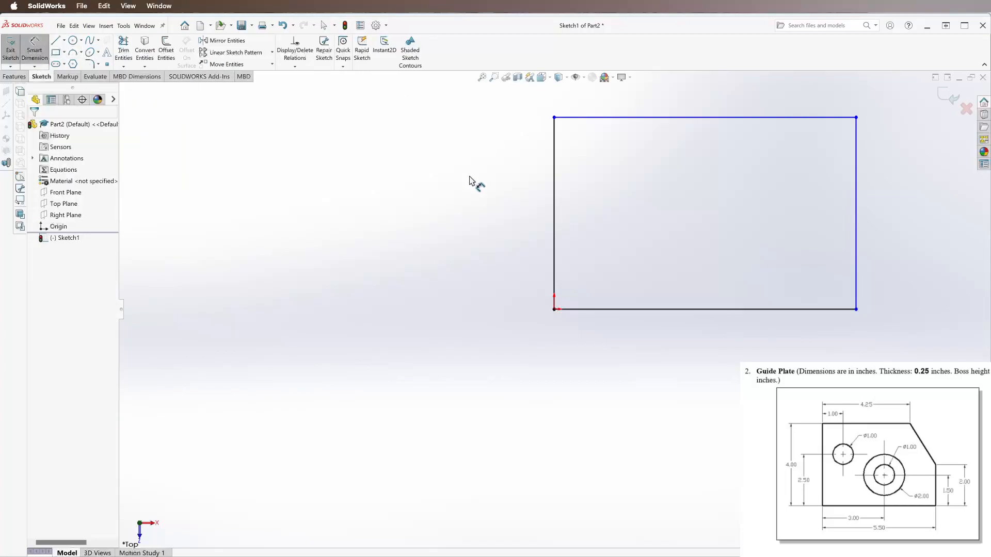
click(705, 309)
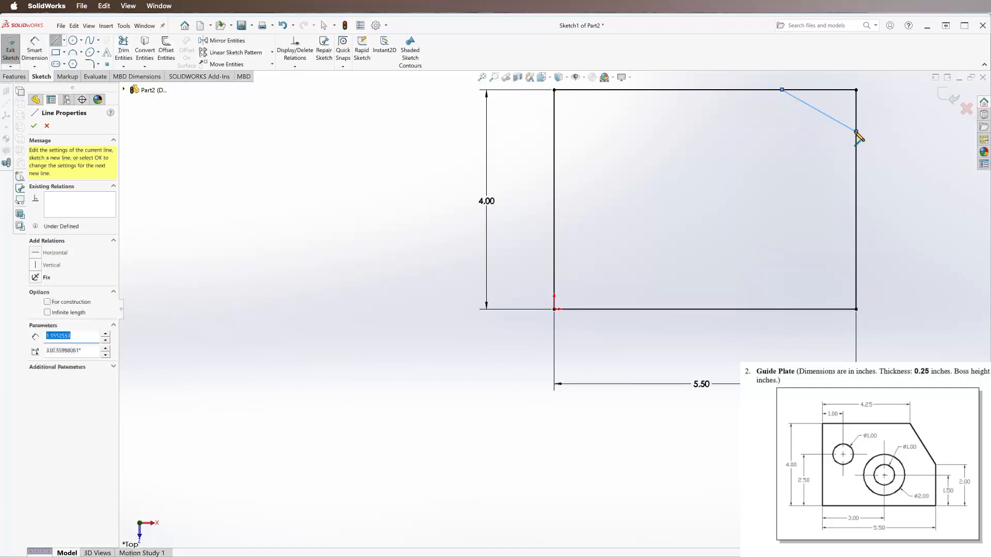
Draw the angled top-right corner line, dimensioned 4.25 along the top and 2.00 up the side
click(34, 125)
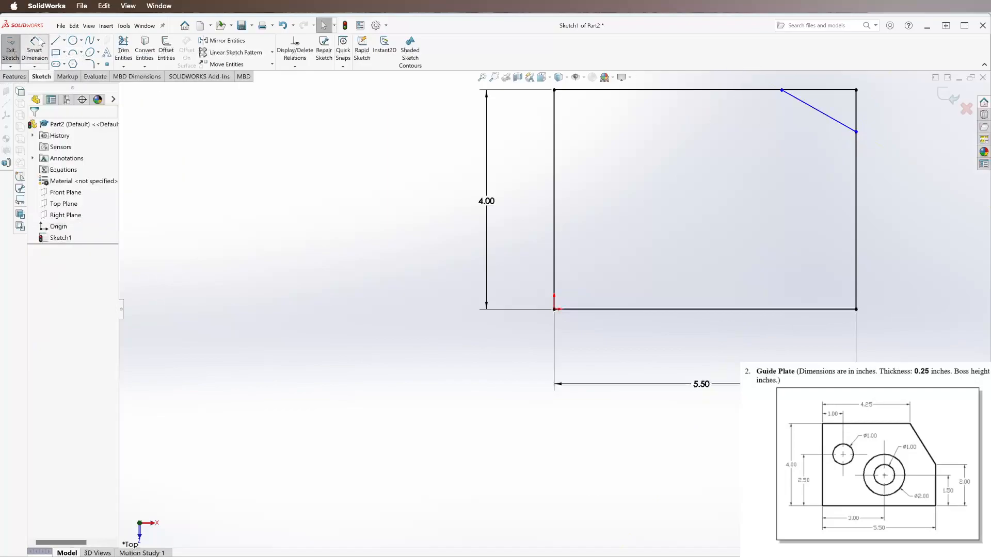
click(705, 91)
text(4)
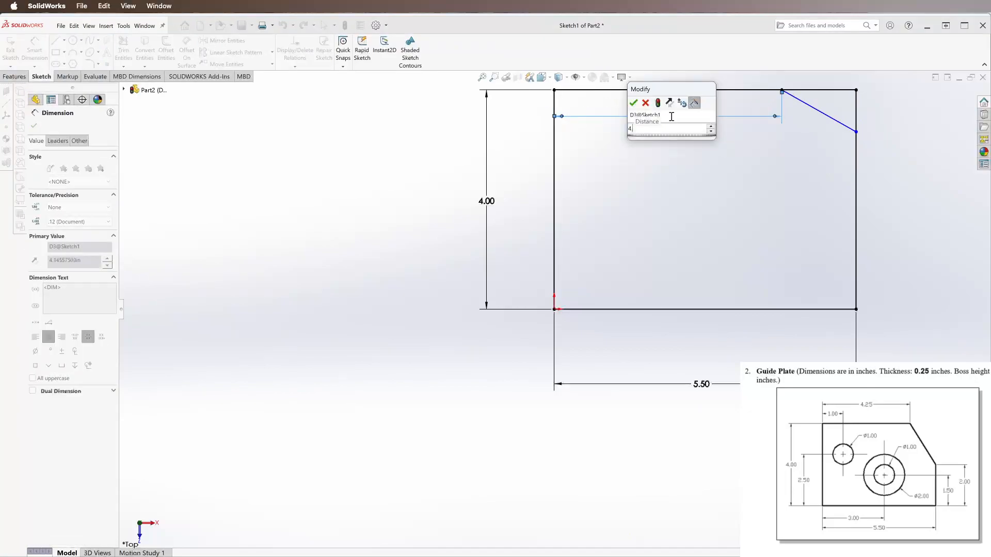
click(632, 102)
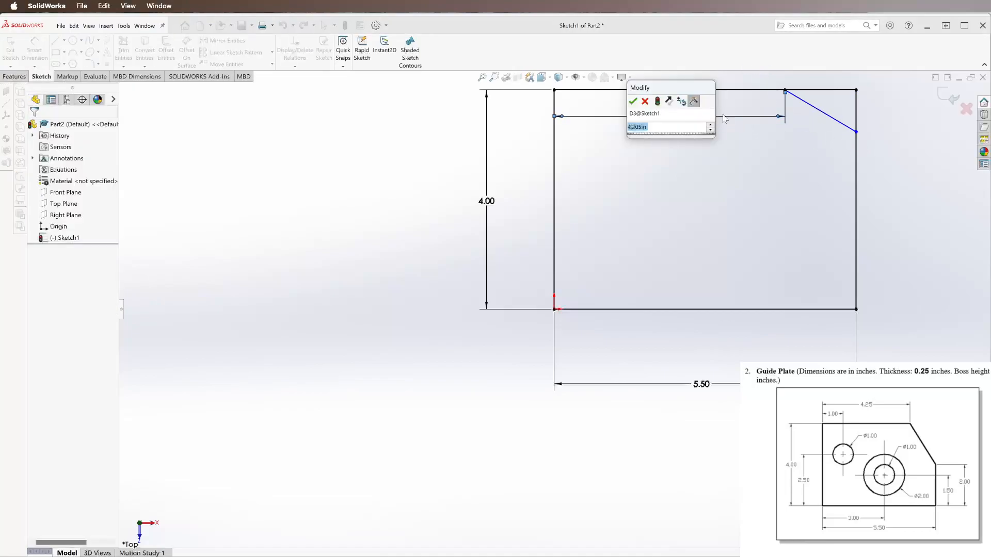
click(632, 101)
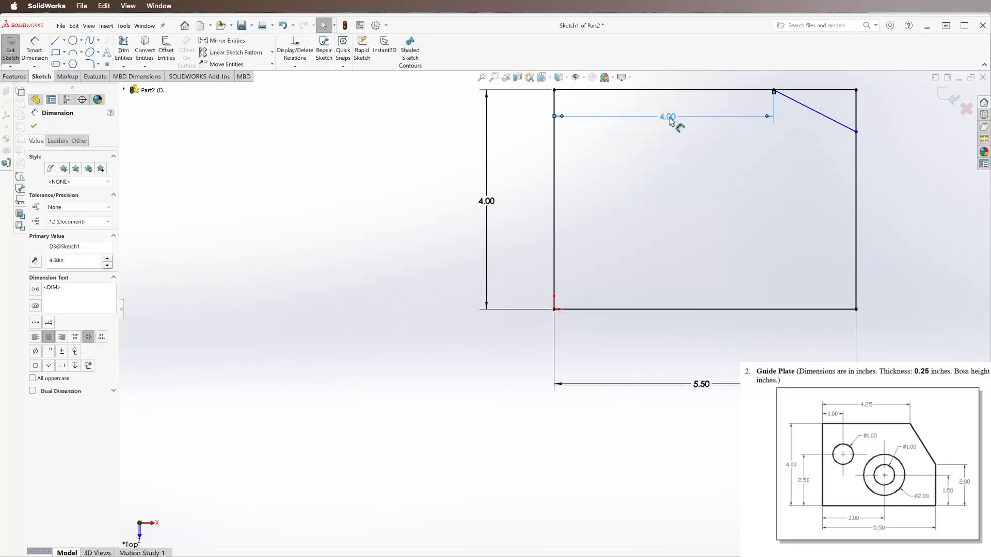
text(4.2)
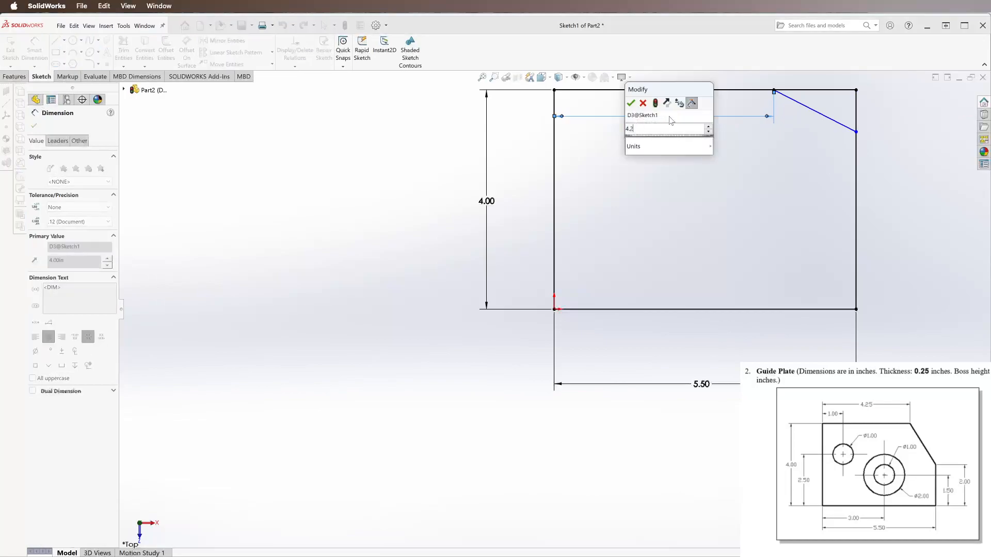
click(630, 103)
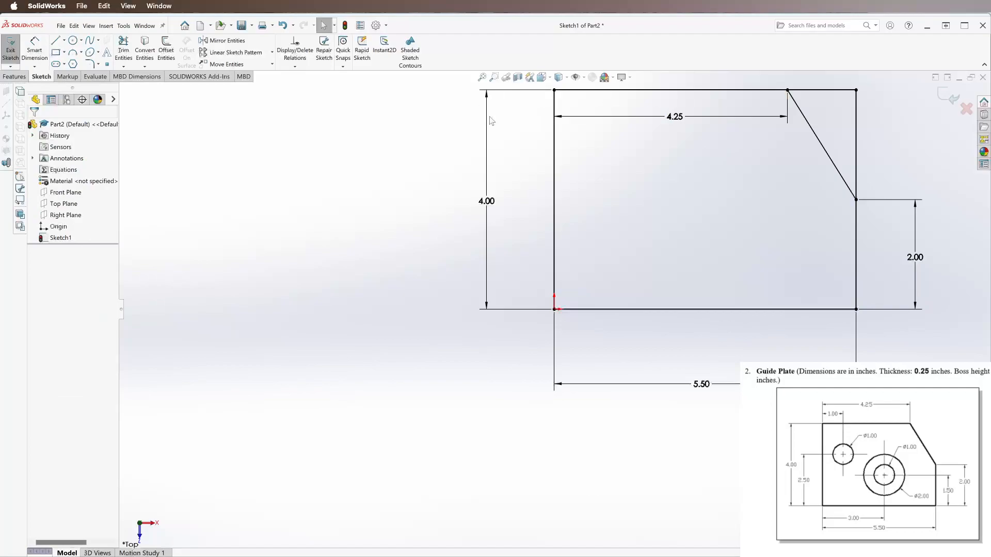
Sketch a 1.00 diameter hole 1.00 from the left edge and 2.50 above the bottom
click(68, 40)
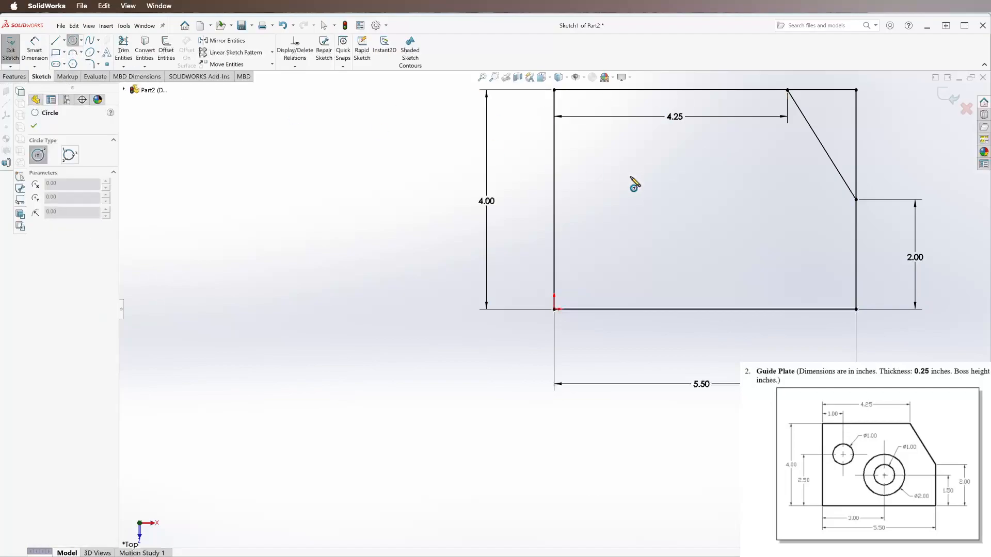
mouse_move(619, 174)
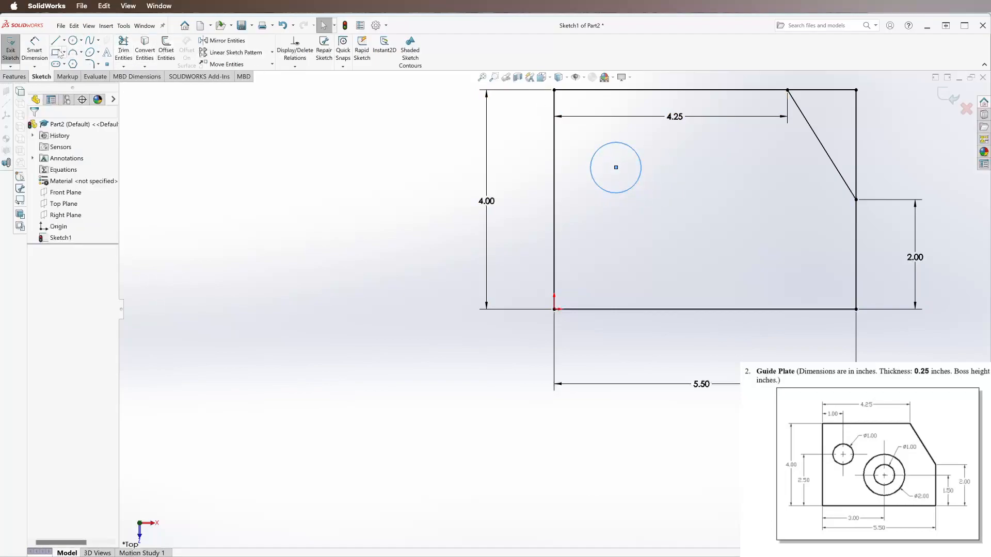
click(616, 166)
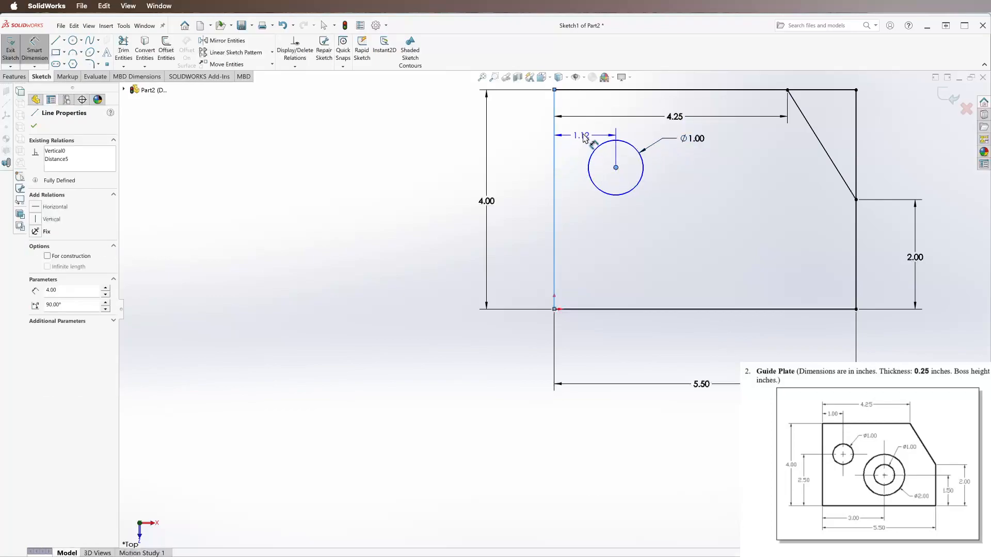
click(580, 132)
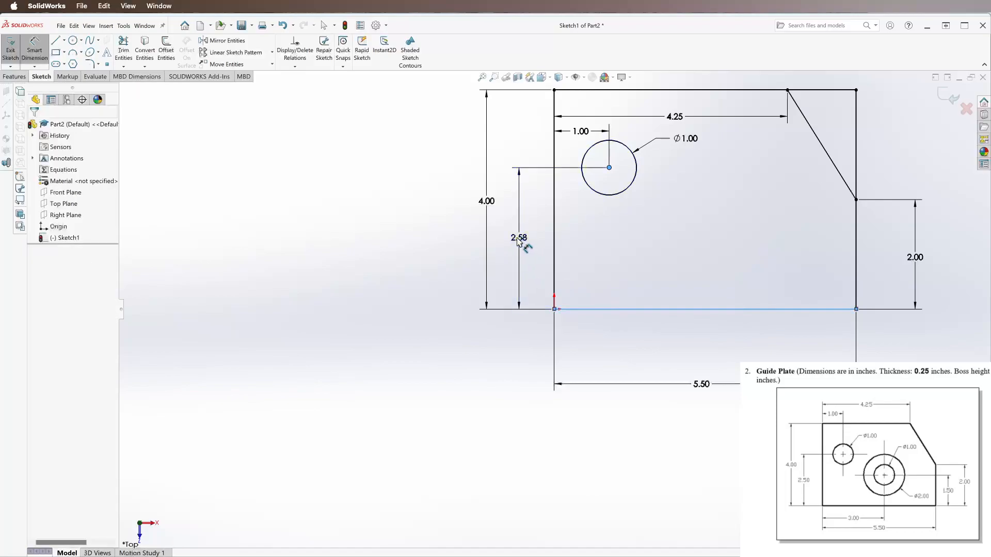
click(519, 239)
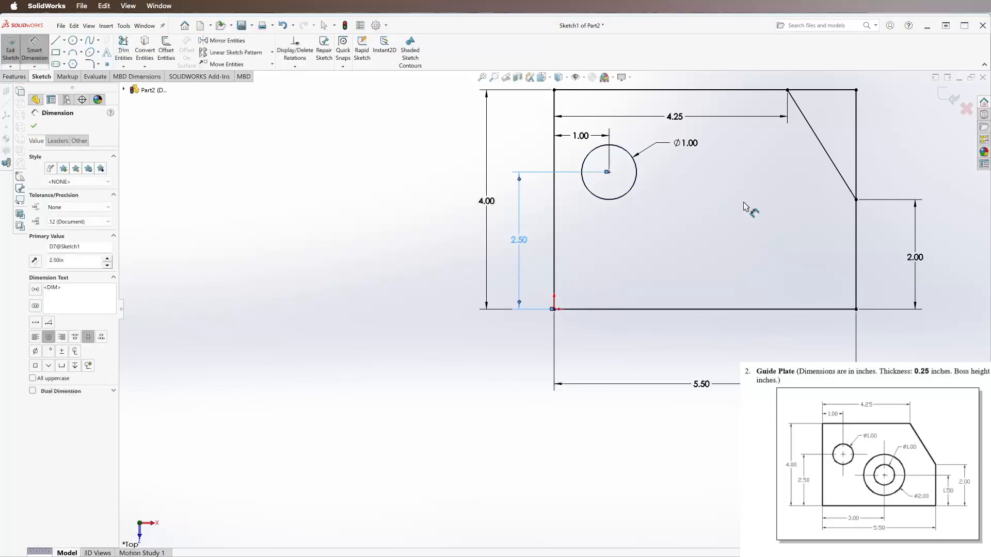
click(14, 76)
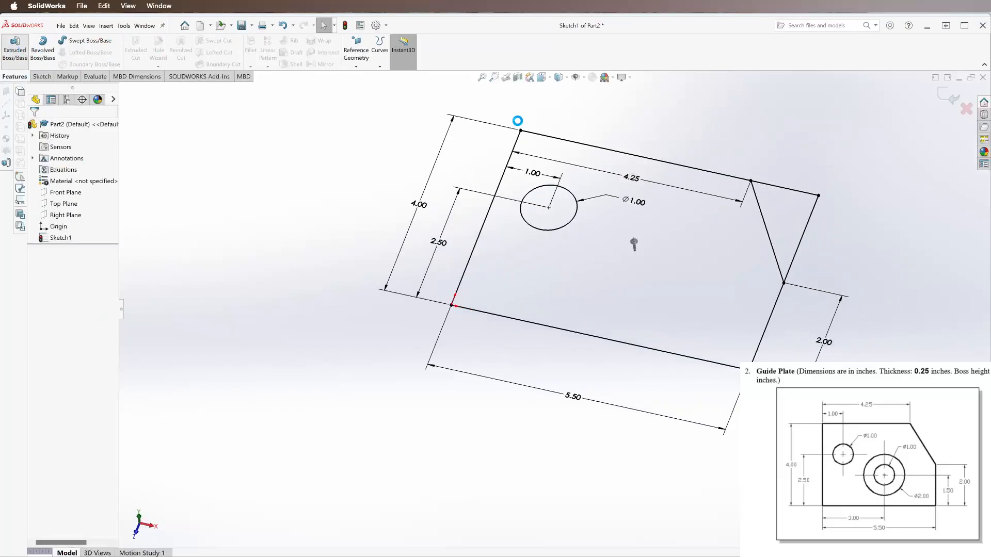
Extrude the sketch 0.25 in into a solid plate with the angled corner and through hole
click(14, 50)
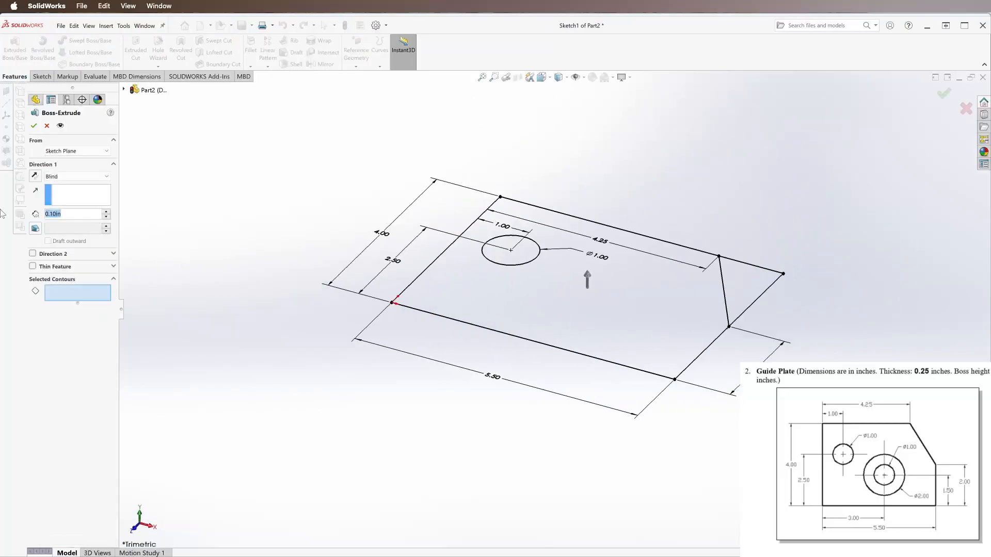
text(0.25)
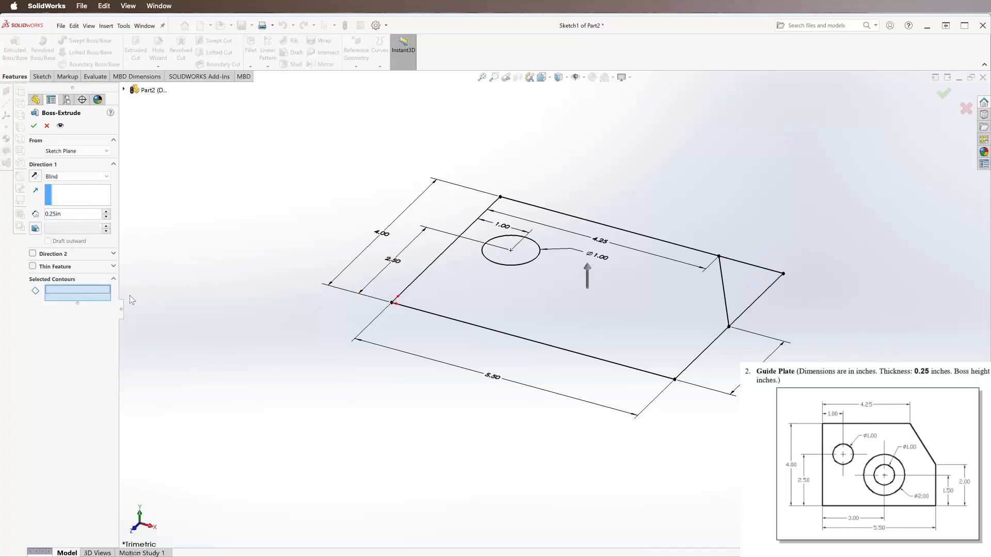
click(509, 247)
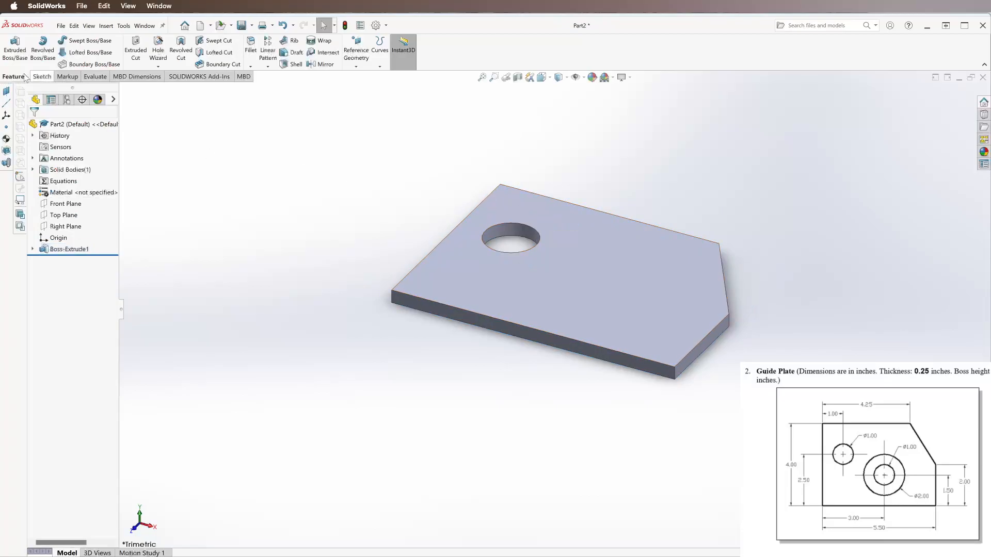
Start a sketch on the plate's top face and draw a circle lower right of the hole
click(40, 76)
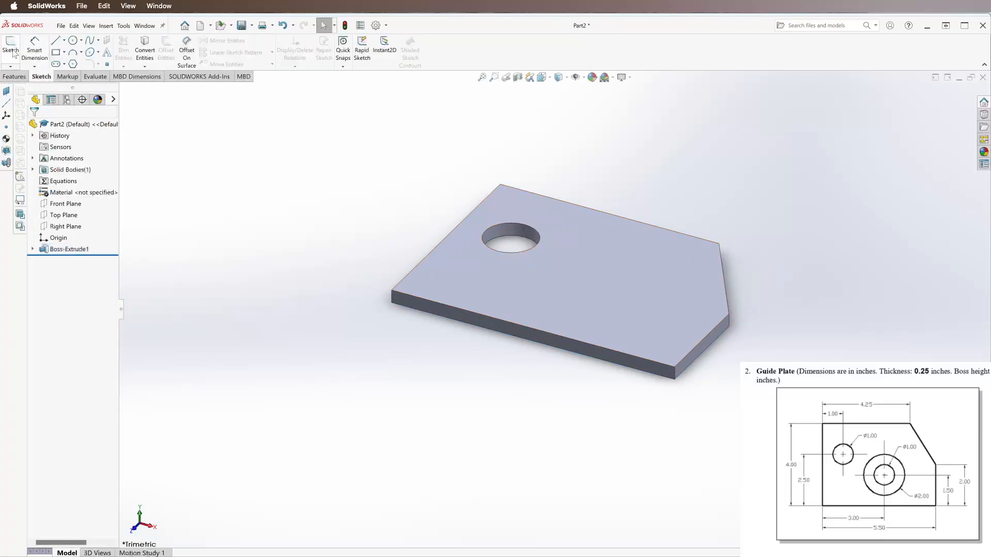
click(11, 50)
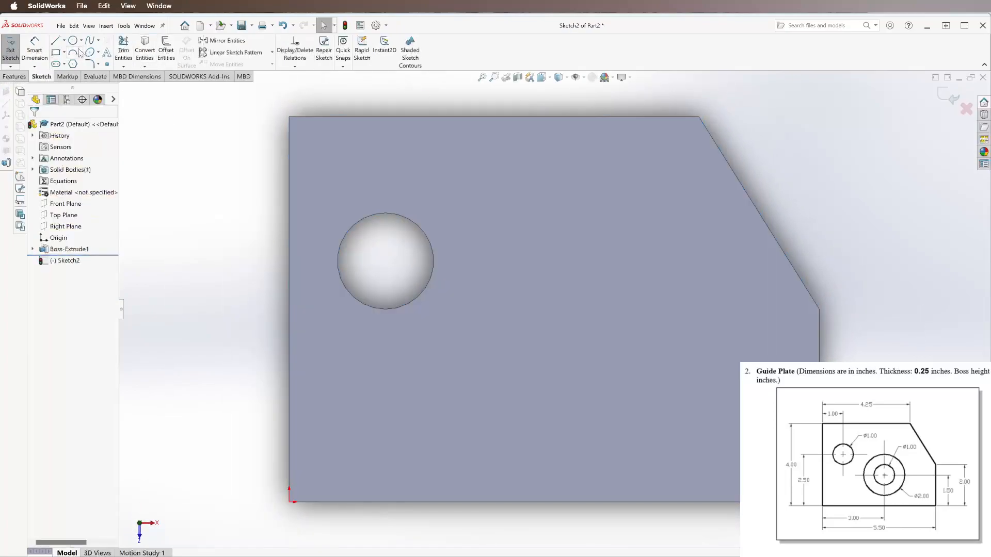
click(74, 40)
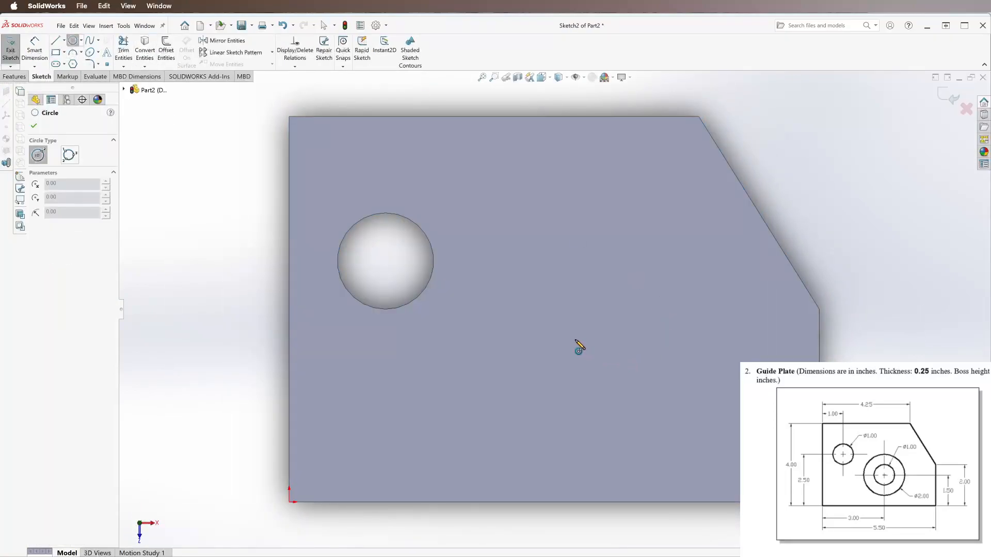
drag(600, 343, 621, 411)
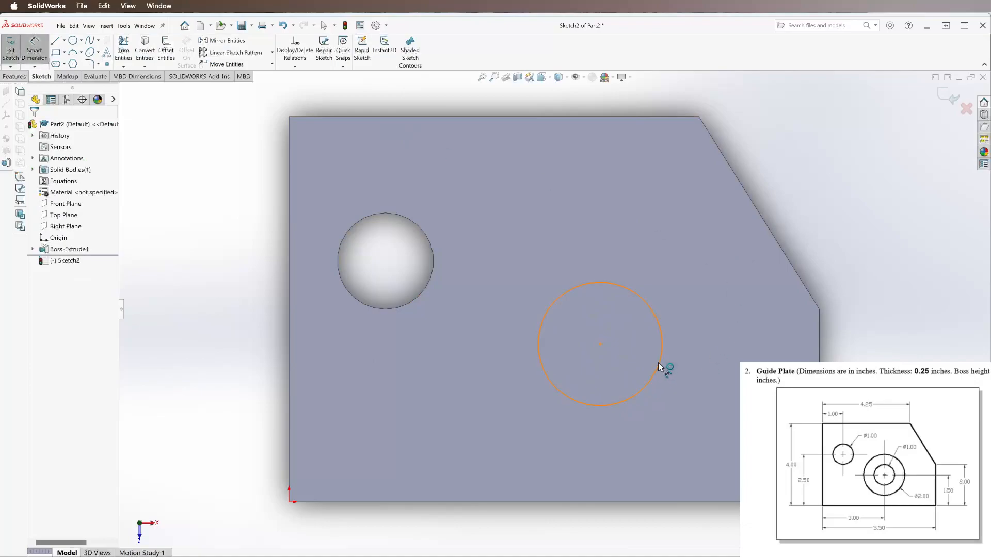
Dimension the new circle to 2.00 diameter with its centre 3.00 from the left edge
click(645, 384)
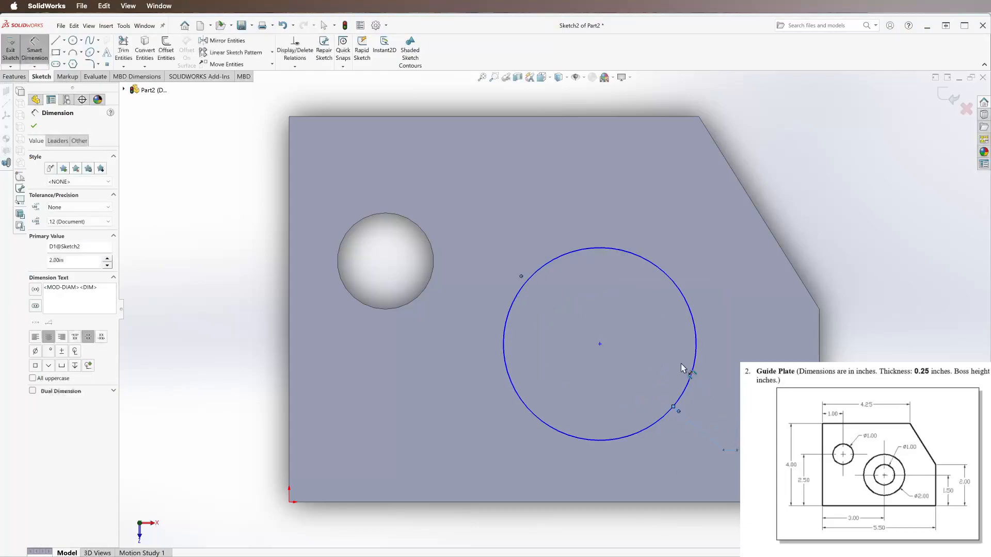
click(672, 406)
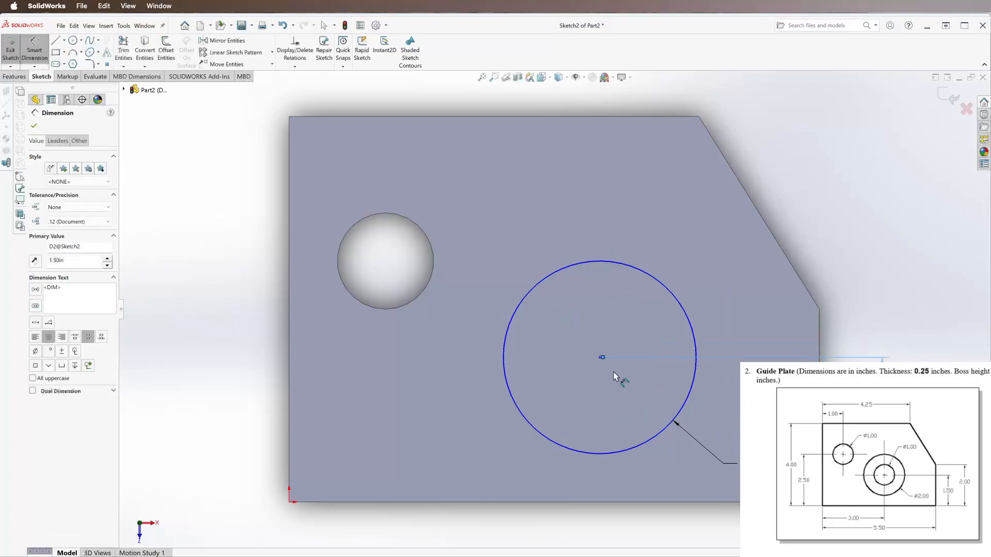
click(289, 379)
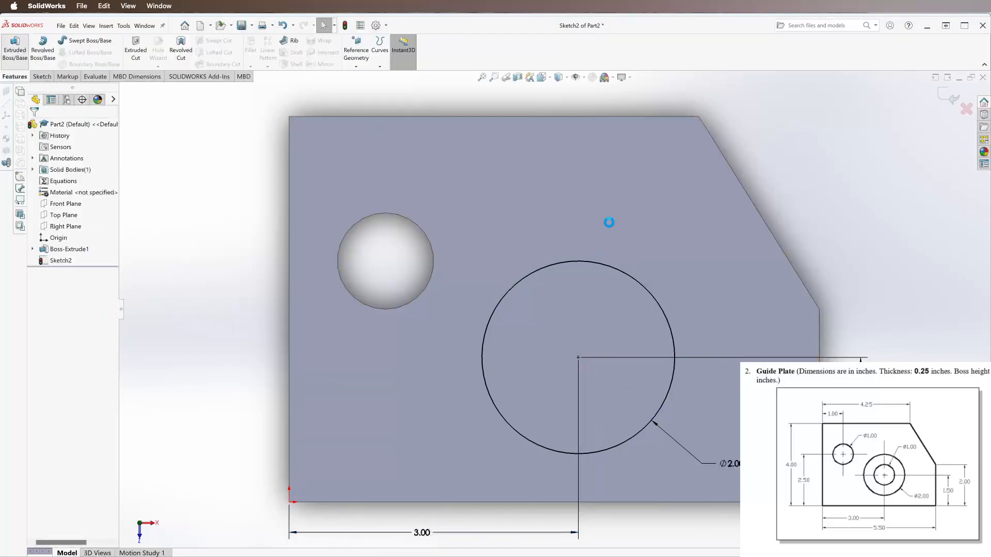
Extrude the 2.00 circle as a Blind boss with 0.125 in depth
click(14, 49)
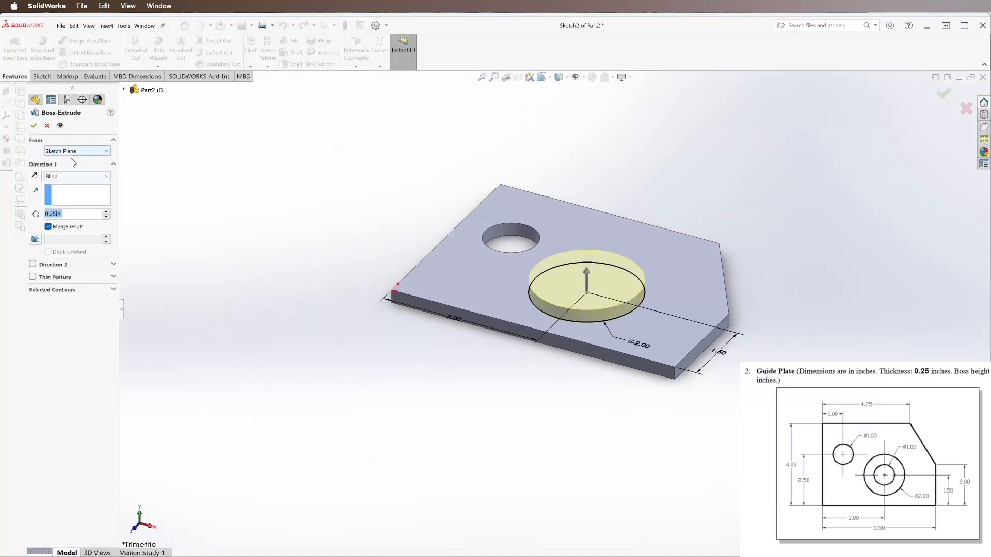
click(105, 176)
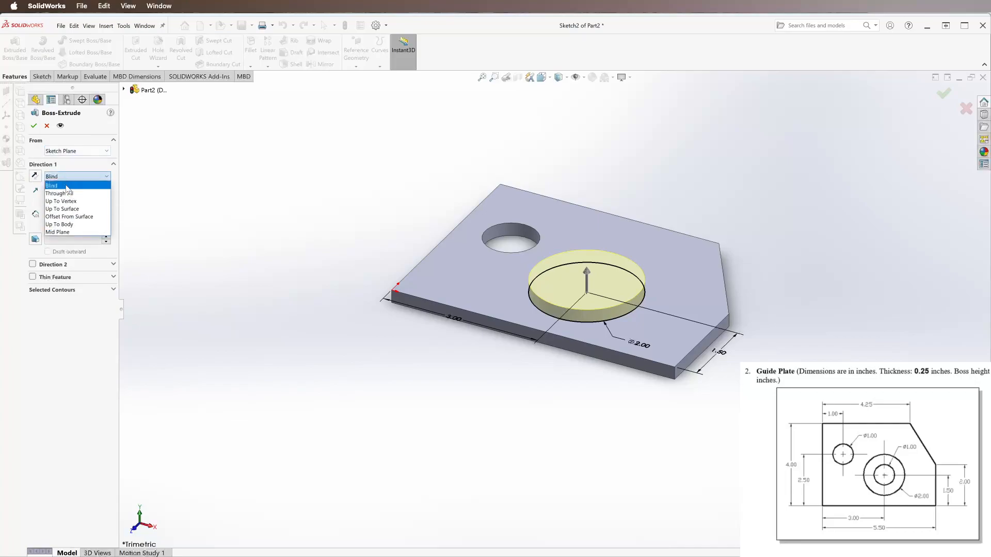
click(63, 186)
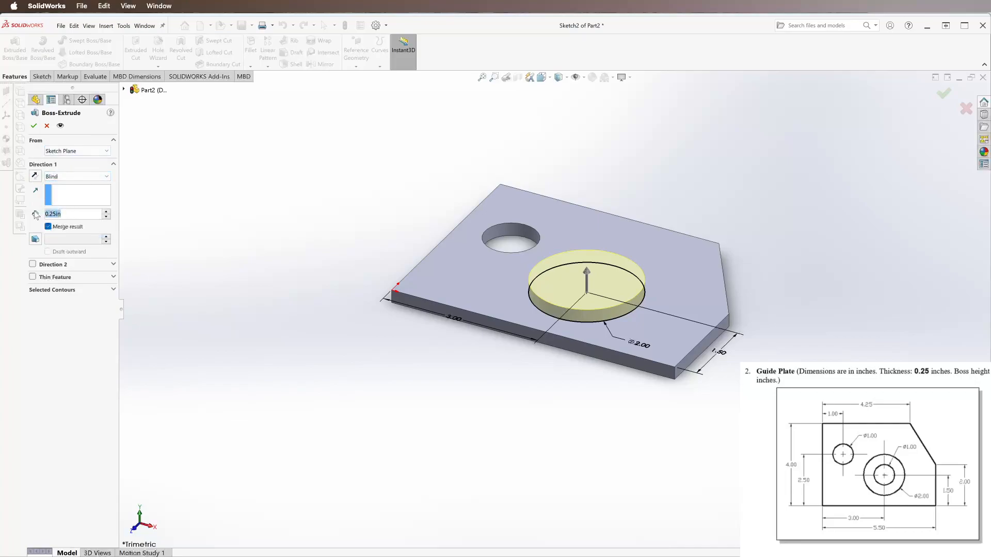
text(0.125in)
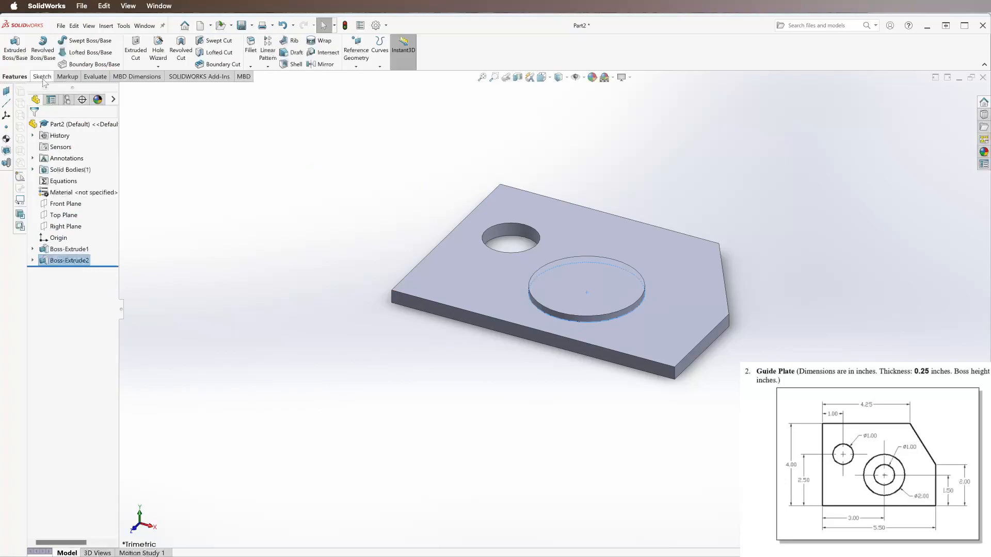
On the boss top face, sketch a circle at the boss centre dimensioned 1.00 diameter
click(42, 77)
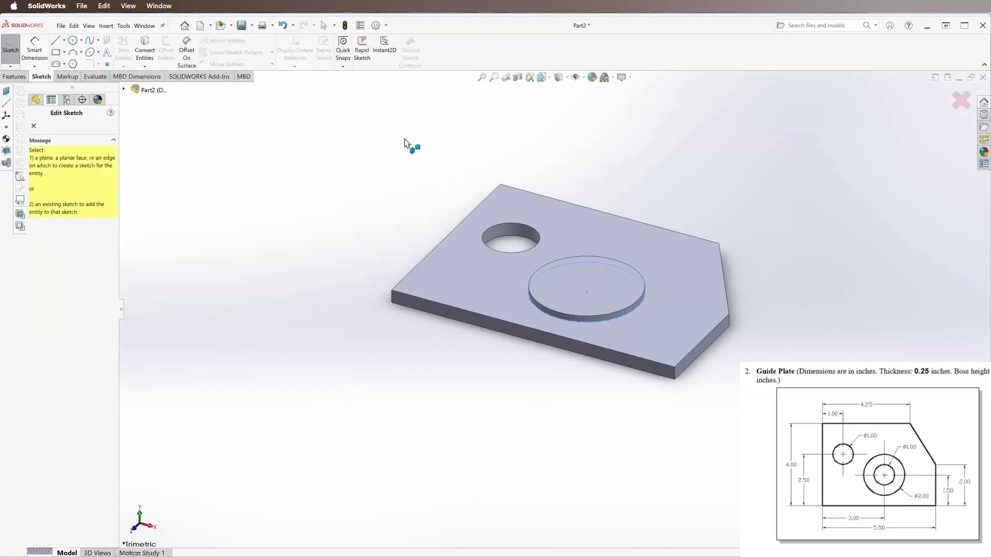
mouse_move(570, 292)
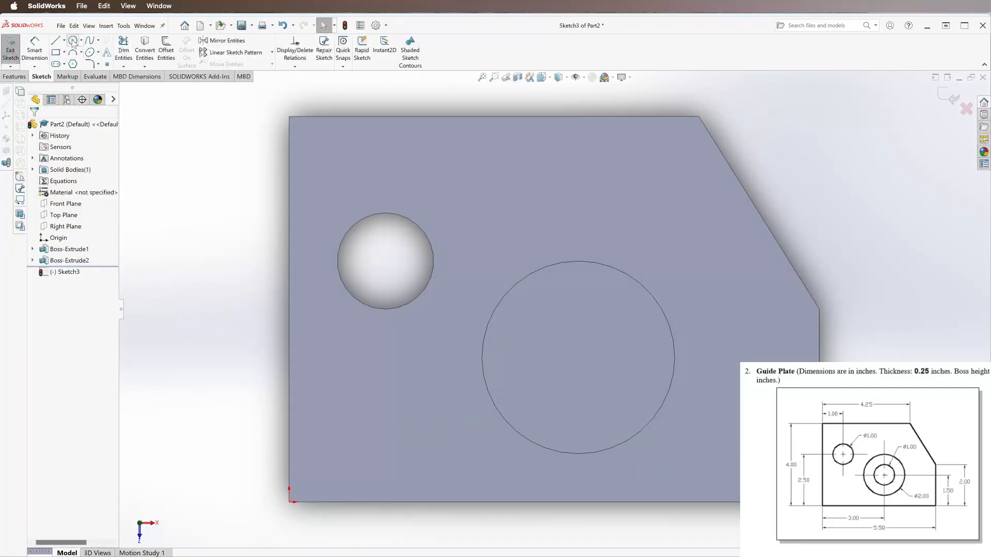
click(73, 40)
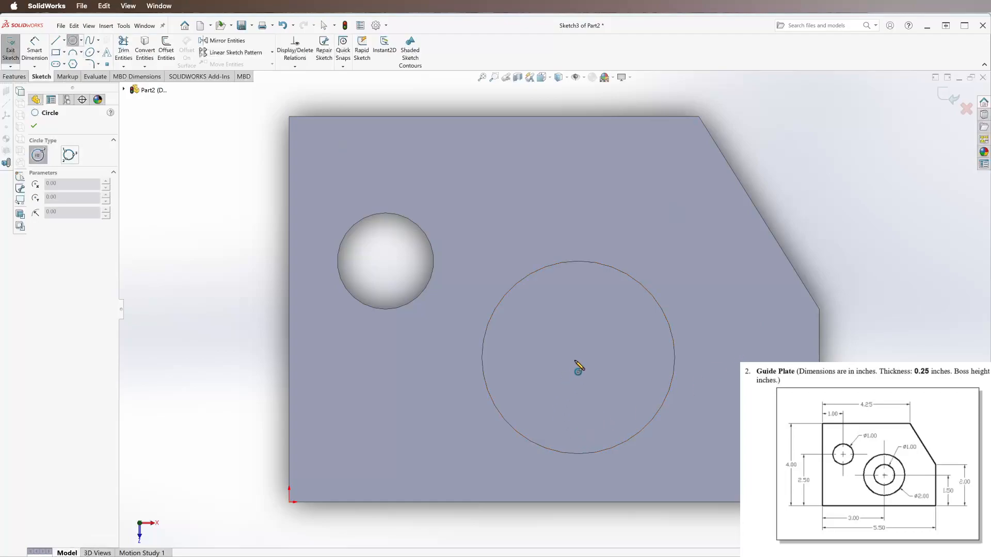
mouse_move(566, 389)
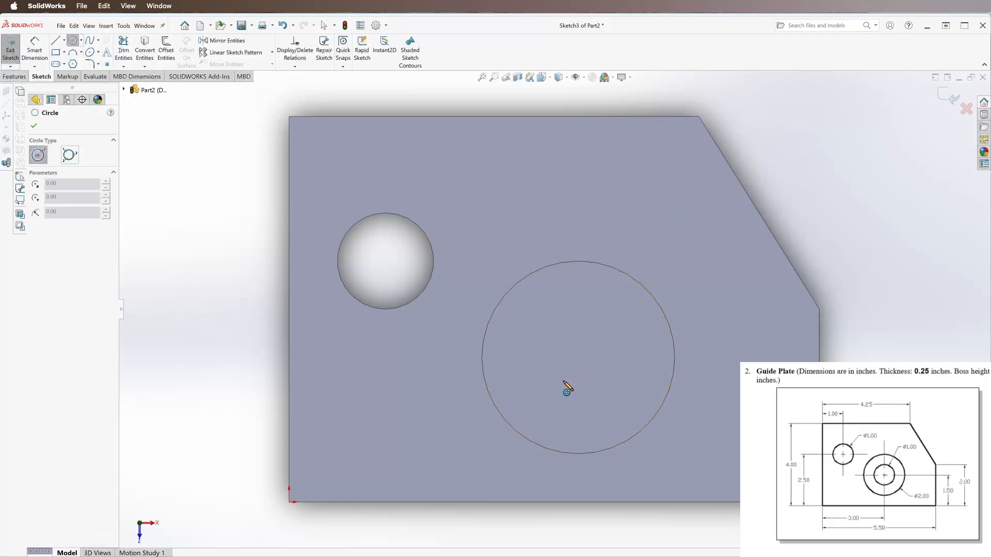
mouse_move(509, 422)
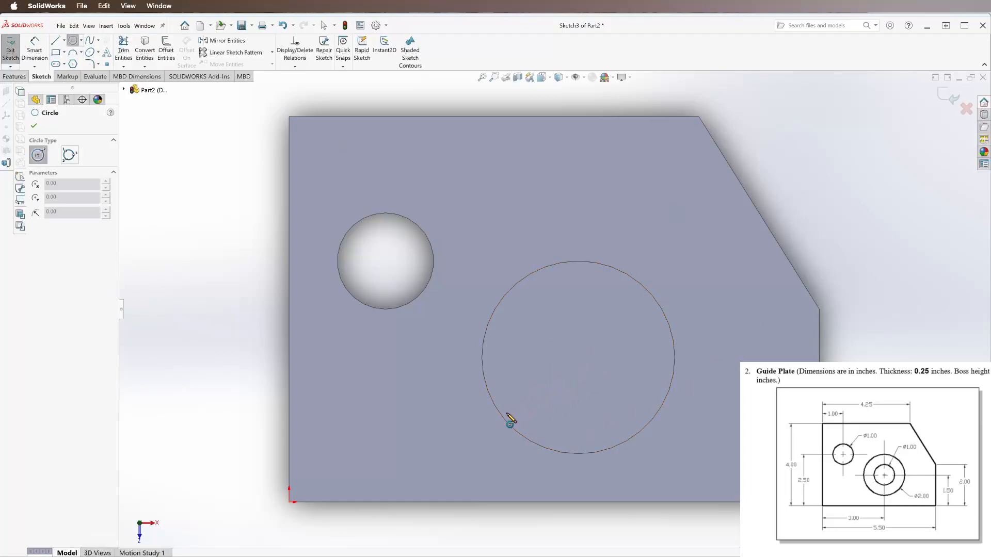
click(509, 423)
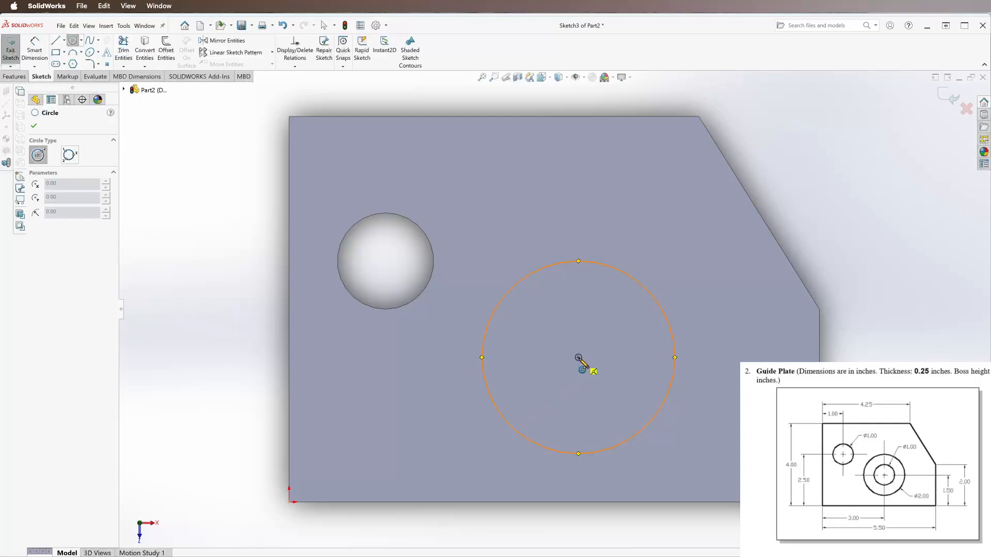
drag(578, 357, 583, 398)
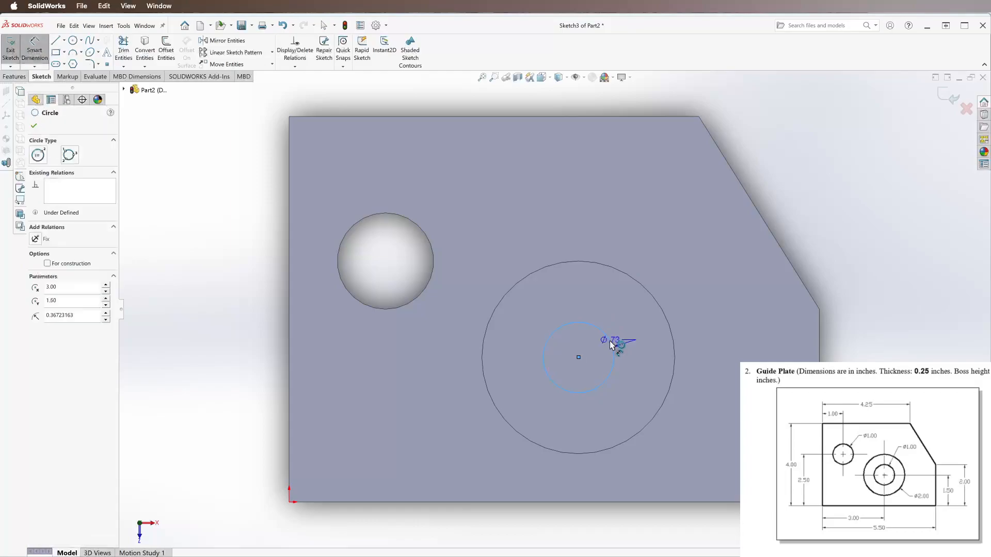
click(616, 344)
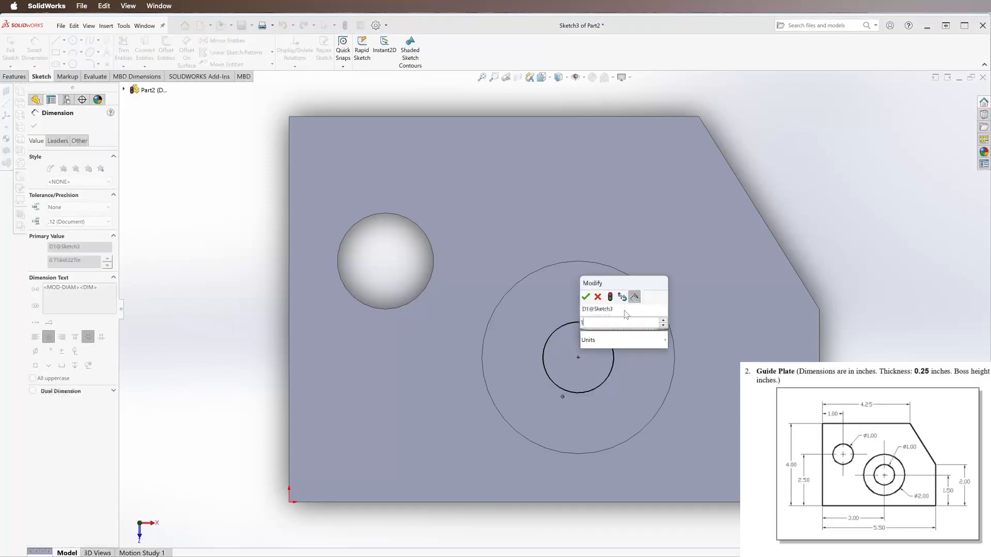
click(585, 297)
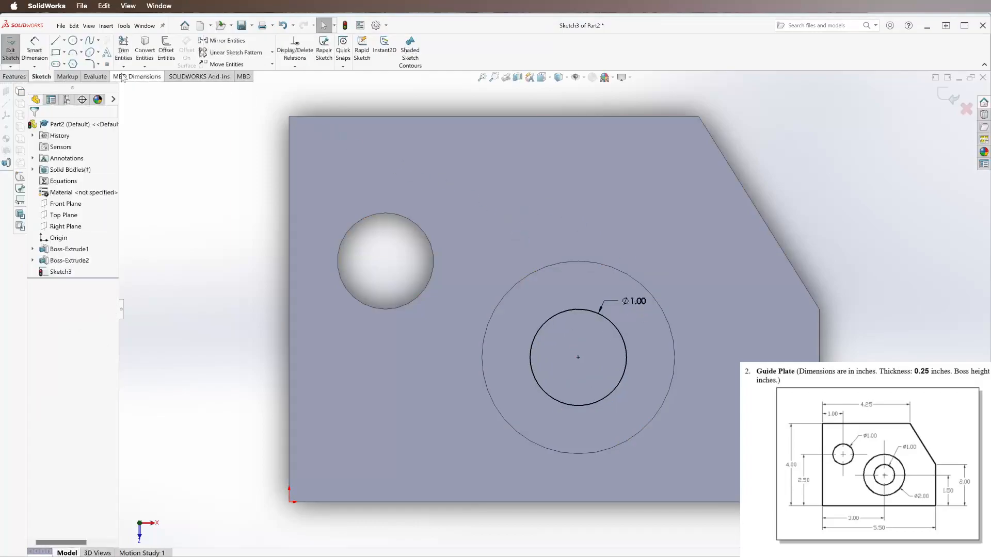
click(13, 76)
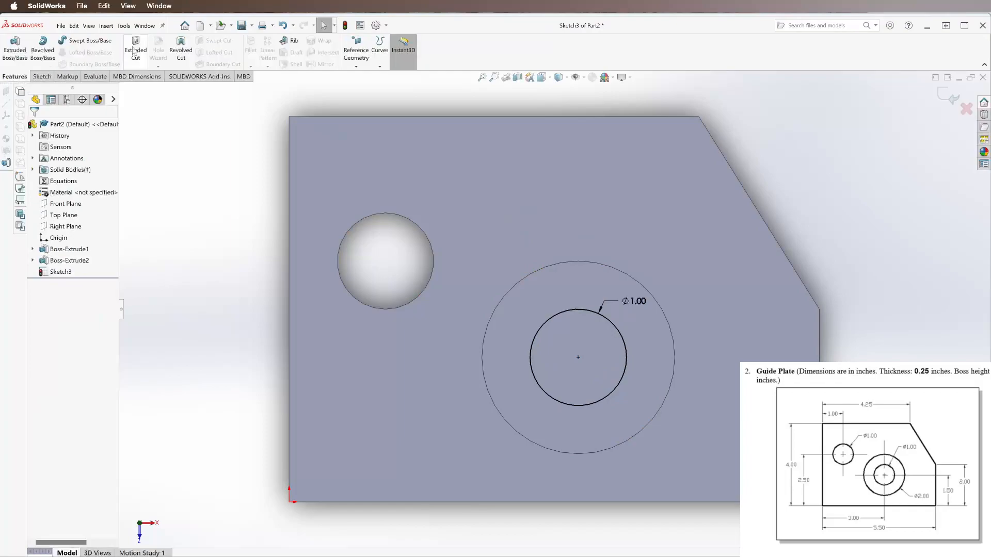
Define a Through All Extruded Cut using the 1.00 circle region as its contour
click(135, 53)
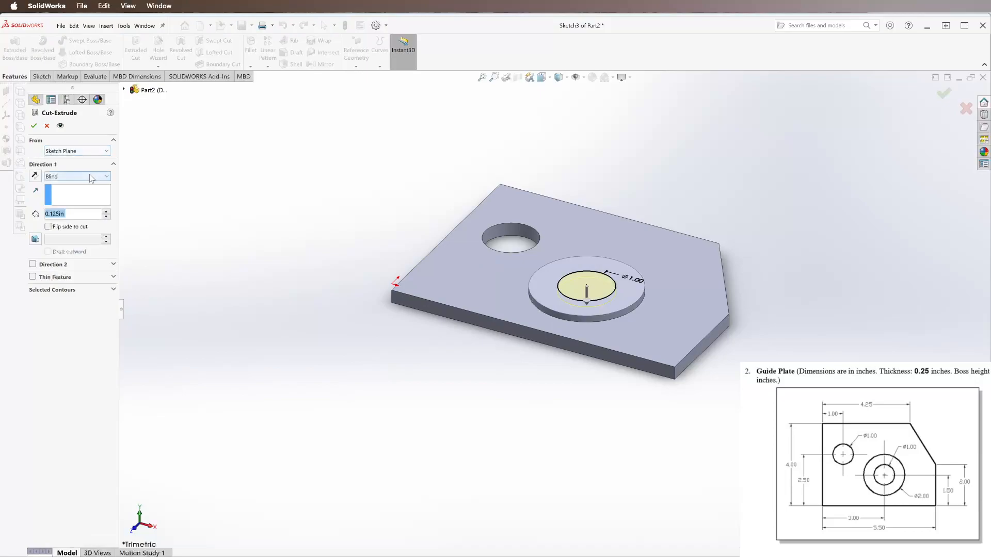
click(76, 176)
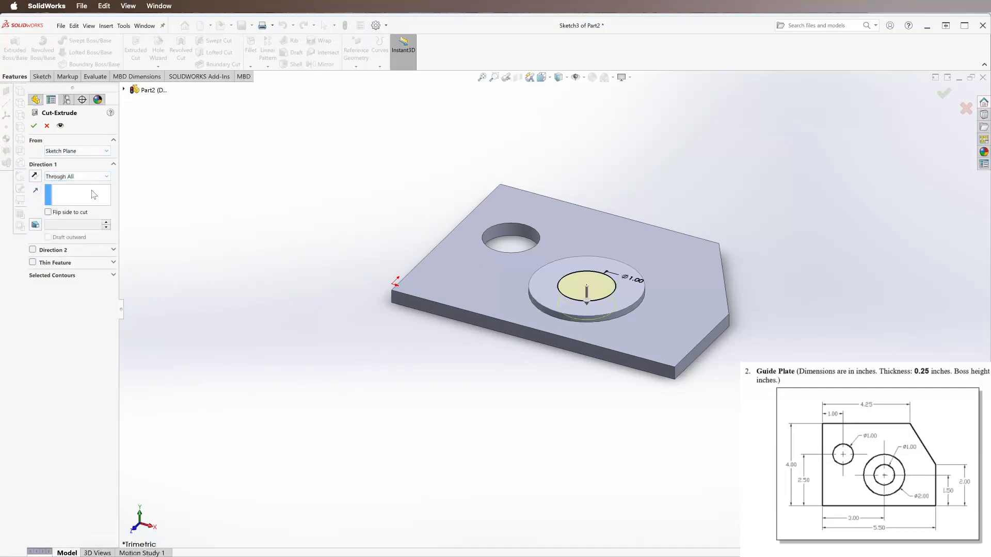
click(53, 275)
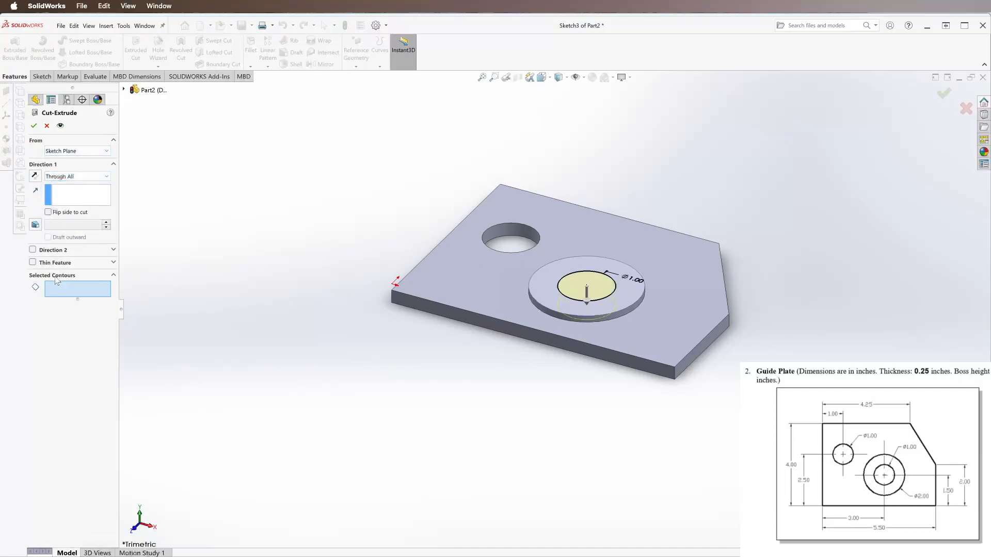
click(586, 287)
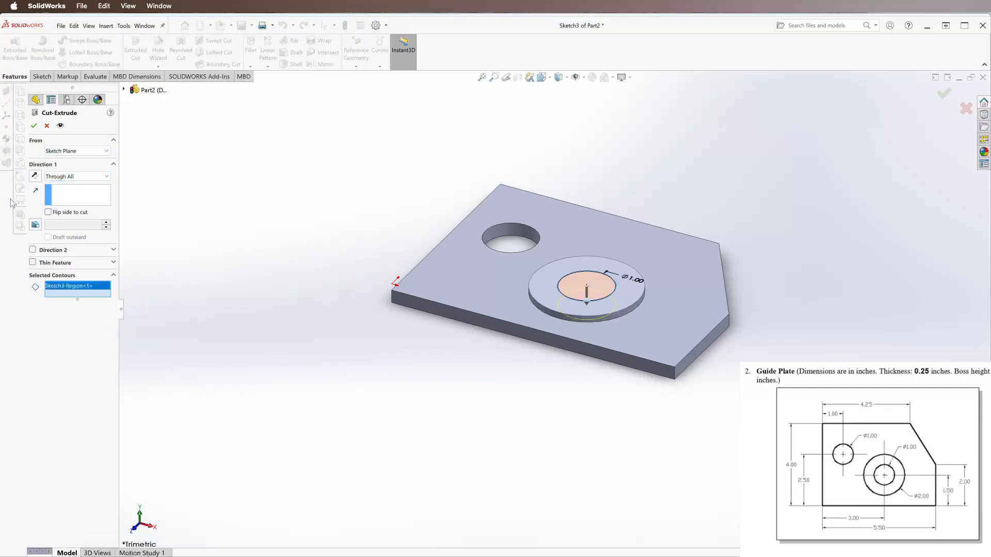